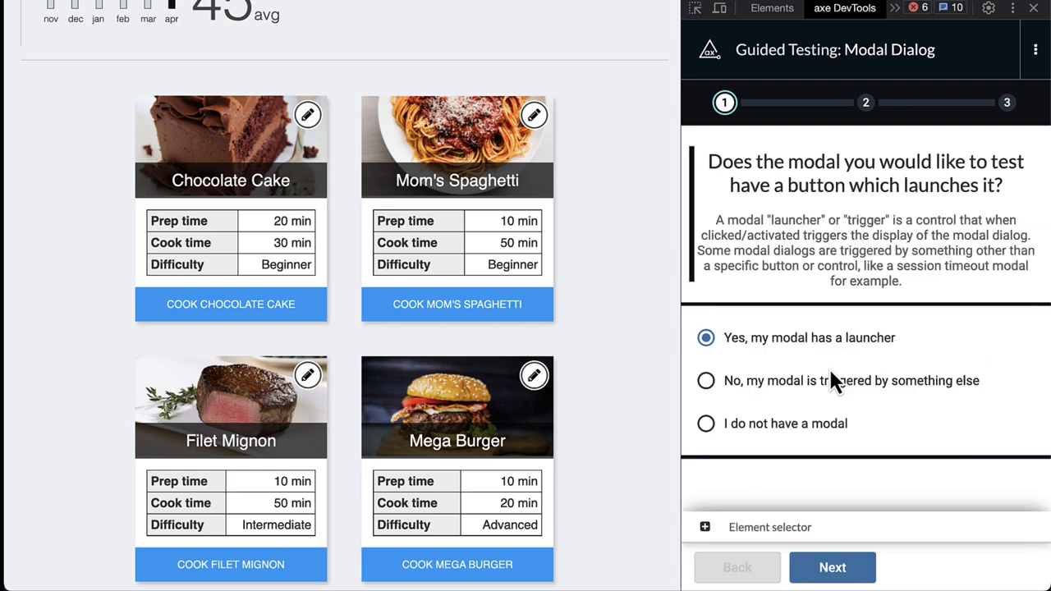
mouse_move(687, 361)
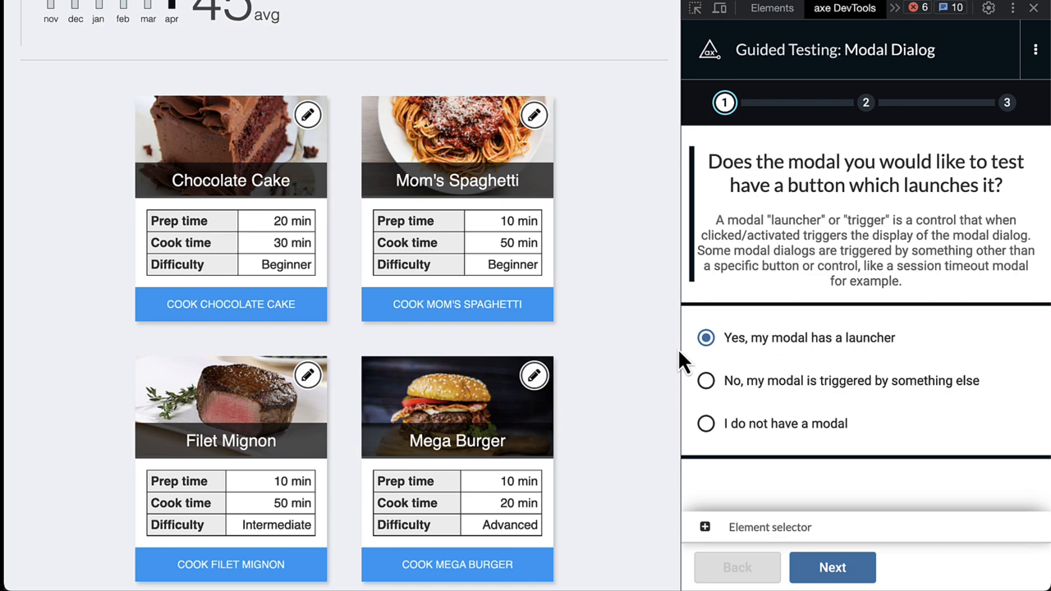
Confirm the modal has a launcher and pick the Cook Chocolate Cake button
left_click(831, 567)
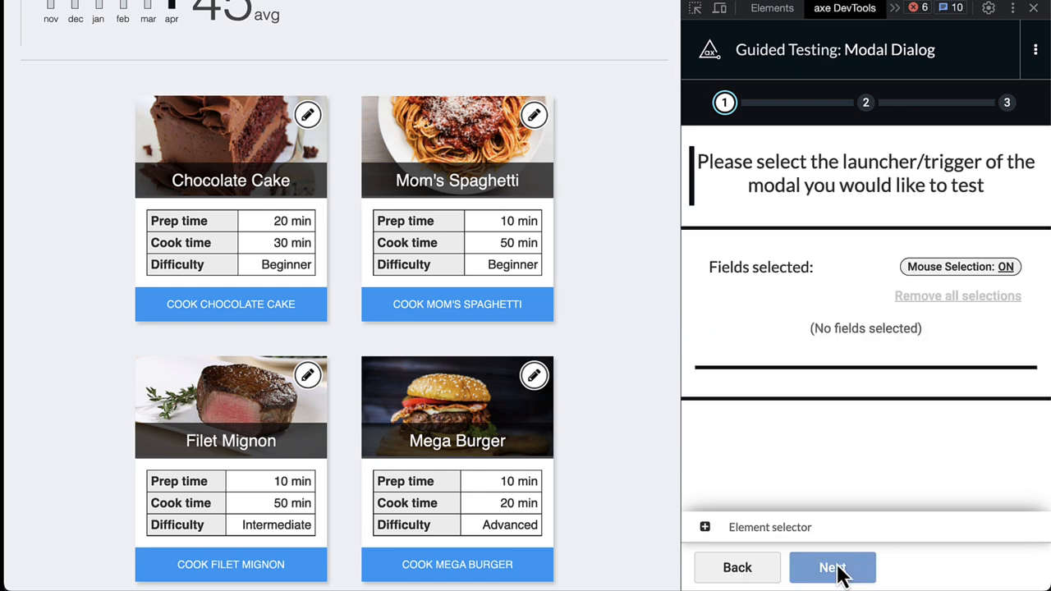
left_click(231, 304)
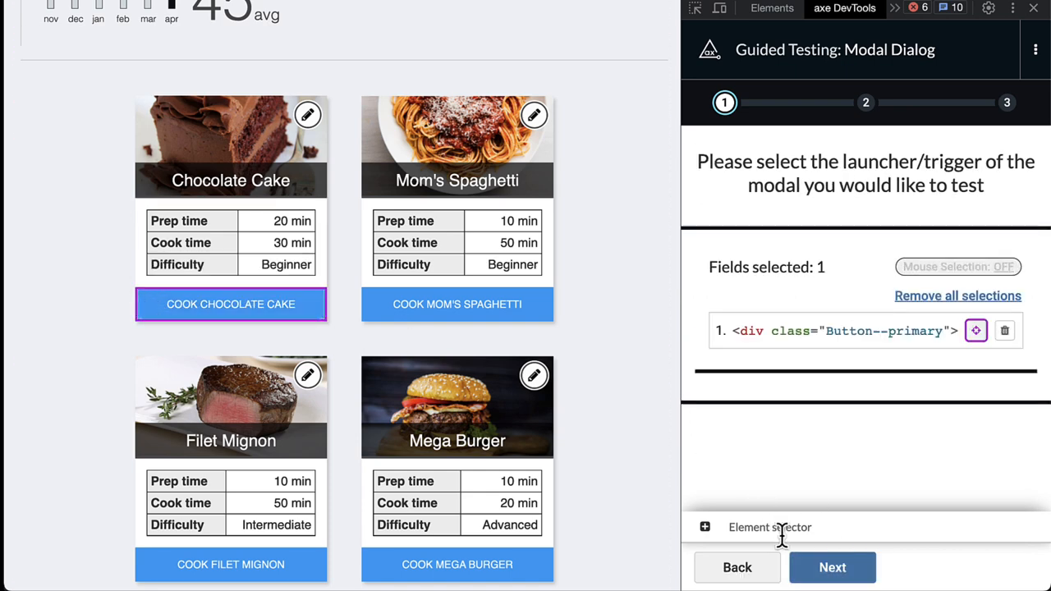
Let axe auto-open the Chocolate Cake modal and run its focus-trap checks
left_click(832, 567)
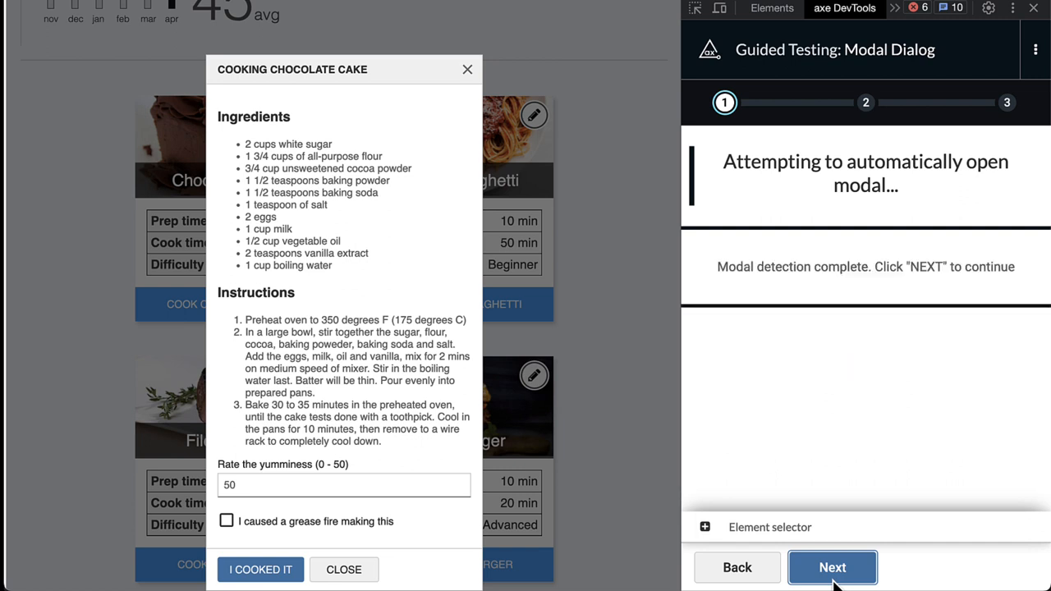
left_click(831, 567)
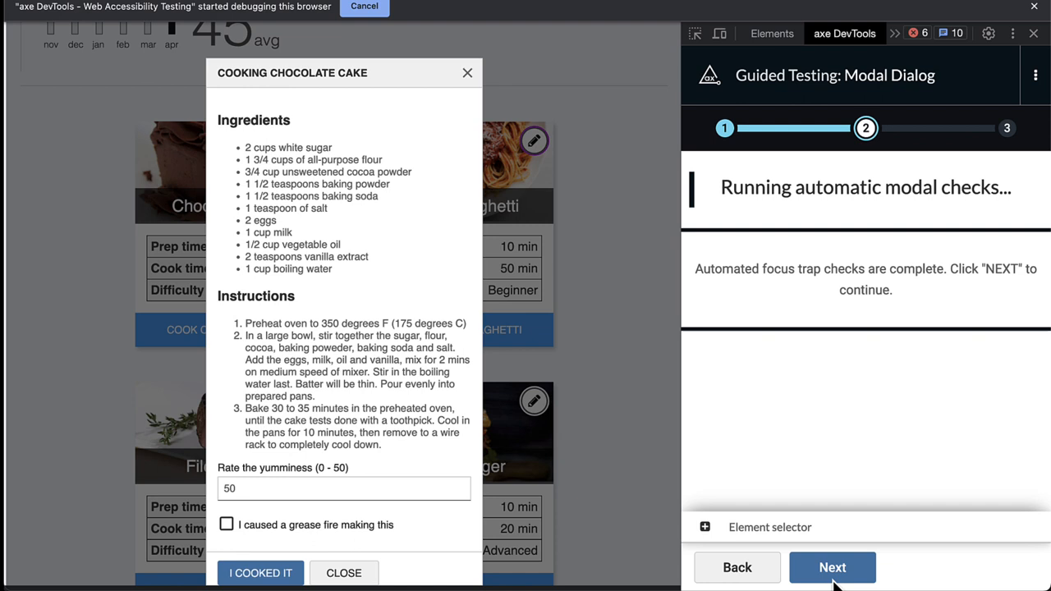
left_click(831, 567)
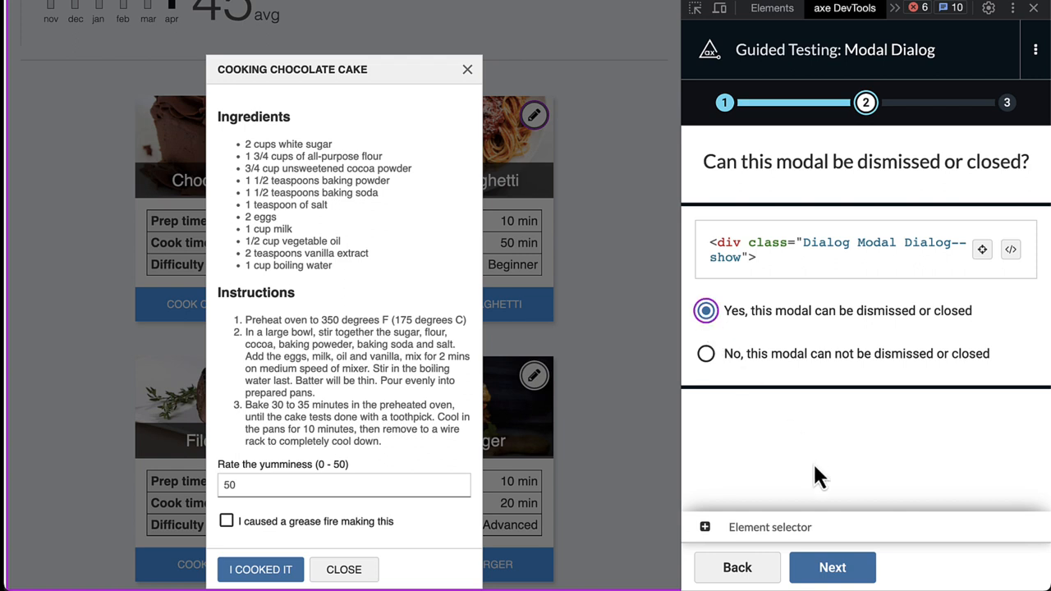
Mark the modal as dismissible and let the Escape-key close checks finish
left_click(831, 567)
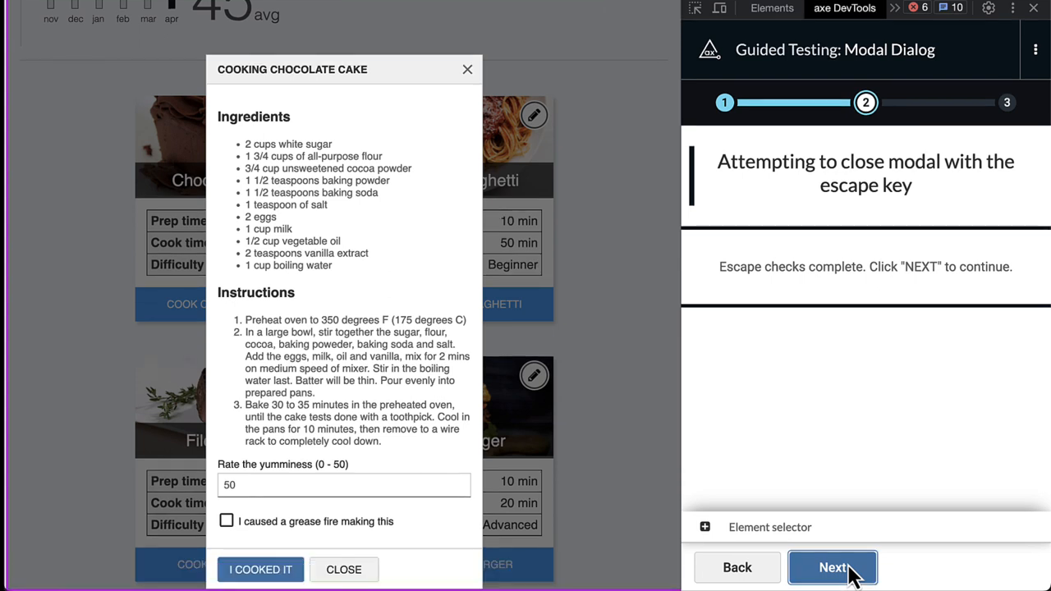
left_click(832, 568)
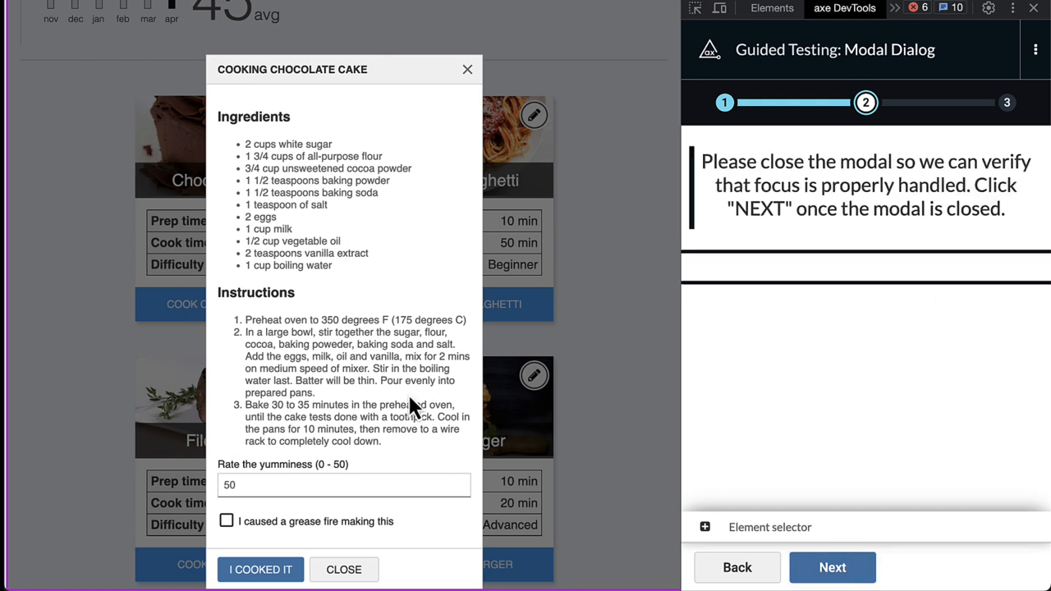
mouse_move(460, 155)
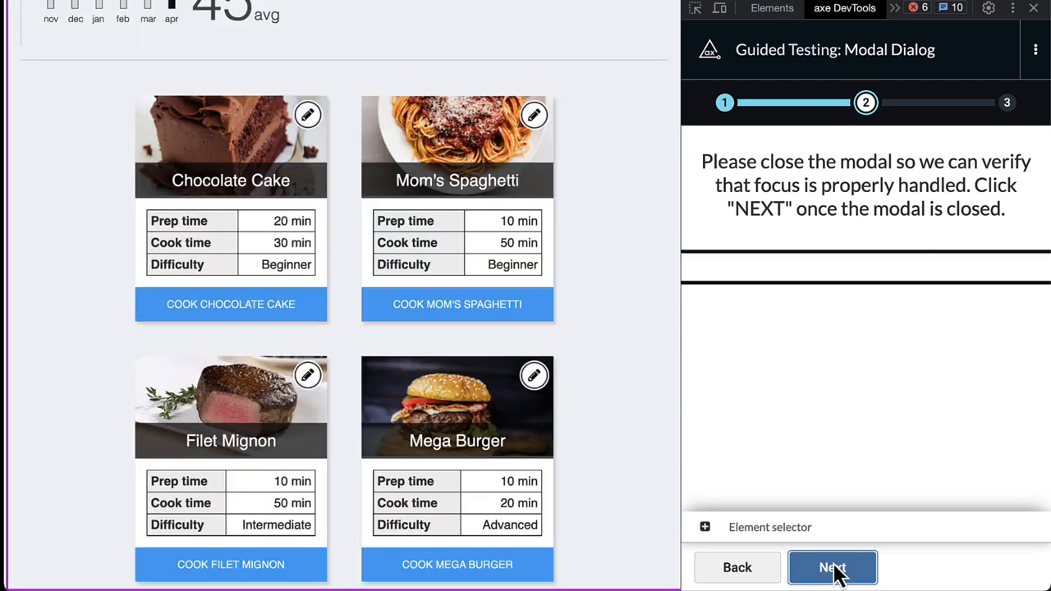
Answer 'No' to the body being a logical focus return target and submit
left_click(832, 567)
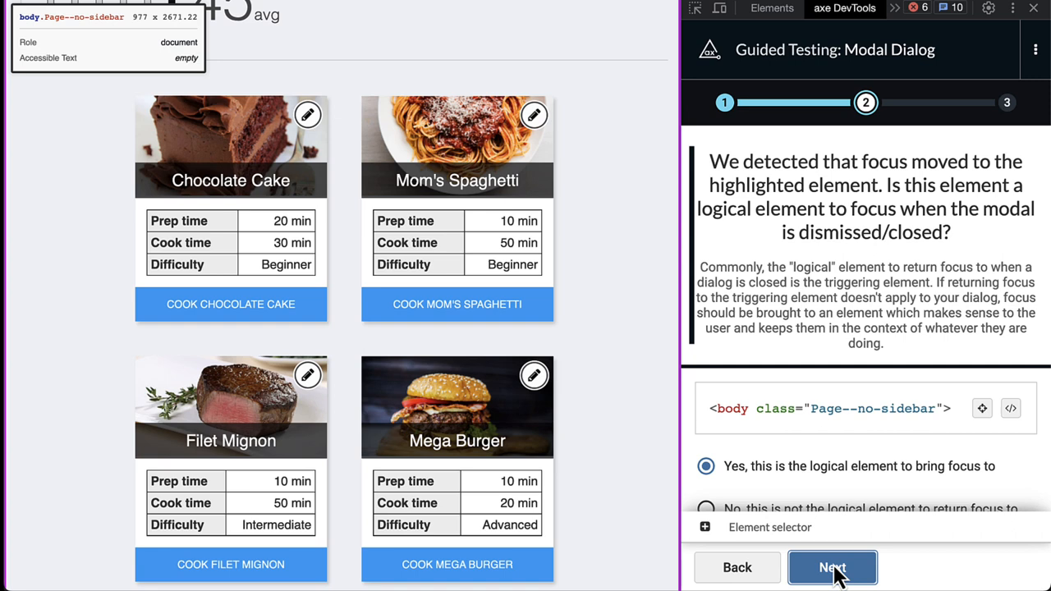
mouse_move(840, 542)
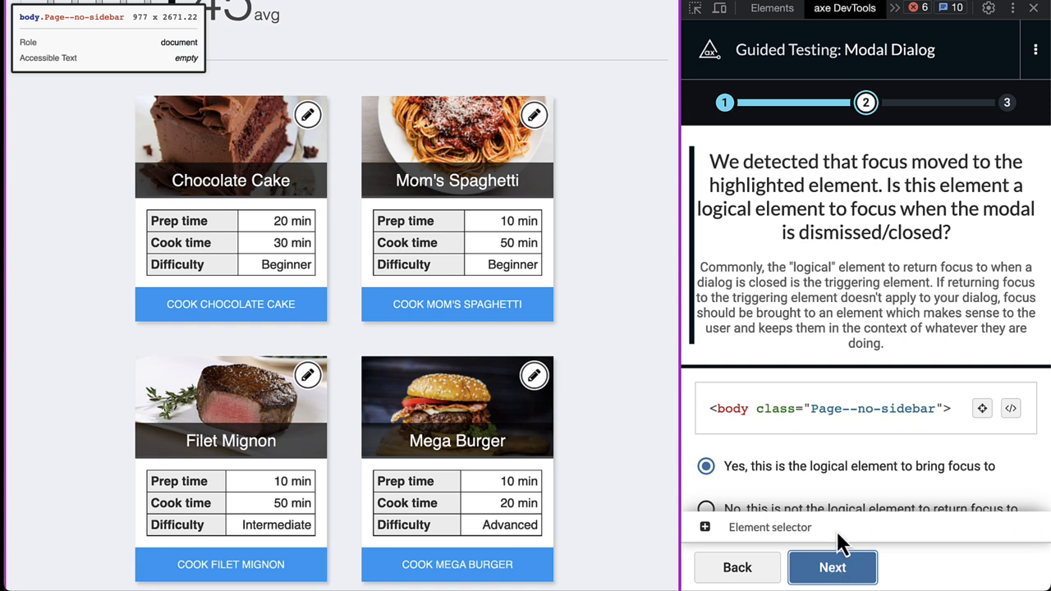
left_click(705, 463)
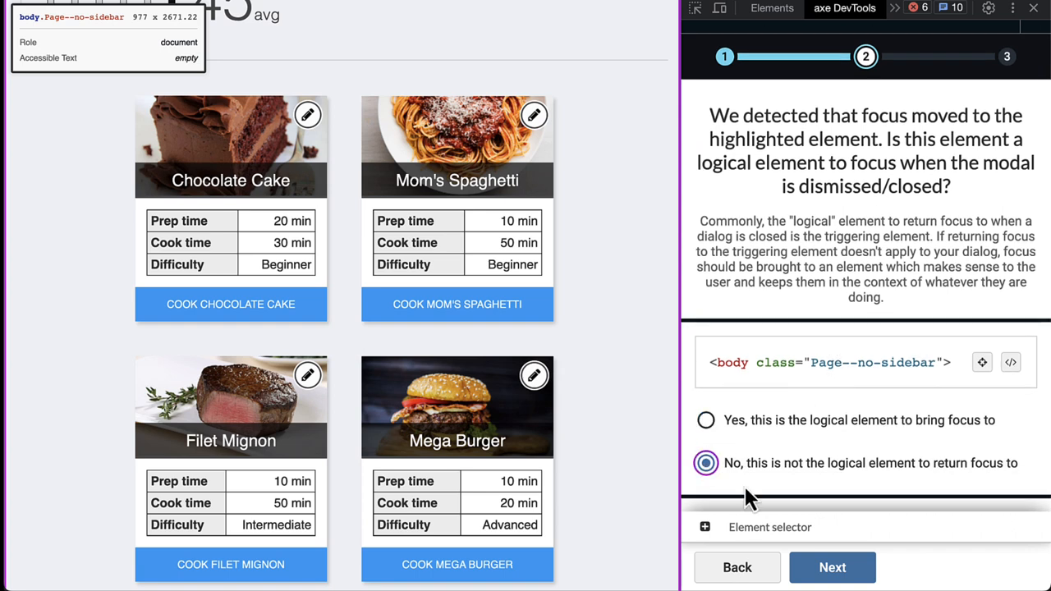
left_click(832, 567)
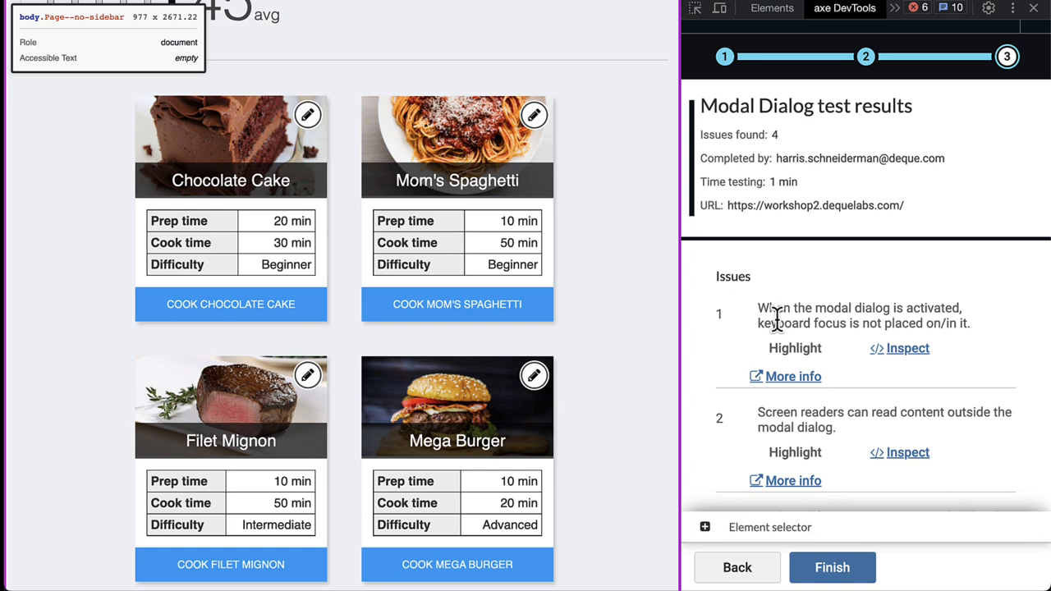
mouse_move(768, 316)
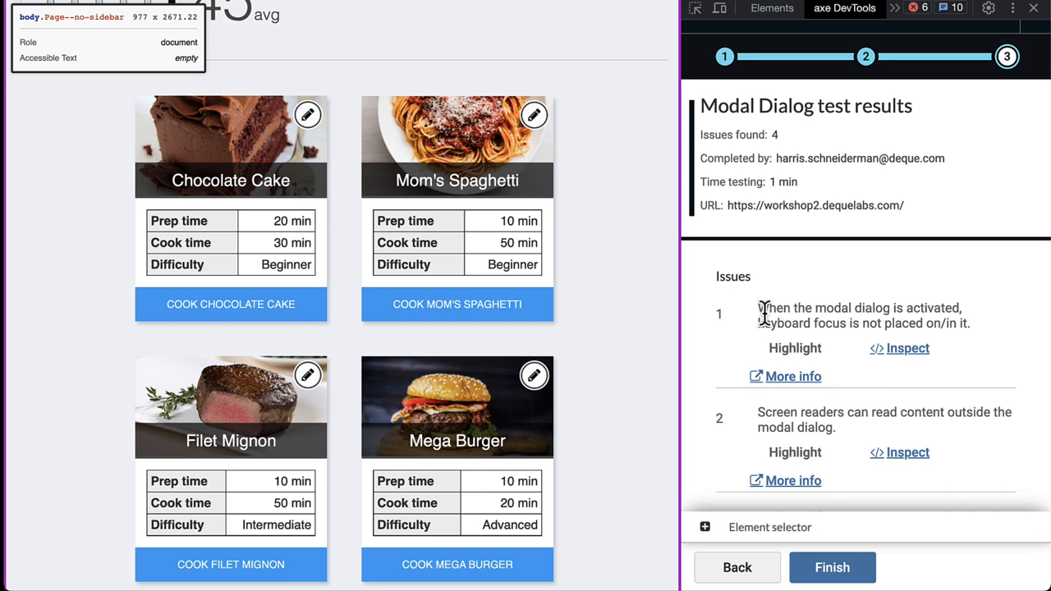
Scroll through the four reported modal issues, then finish the Modal Dialog test
scroll("down", 3)
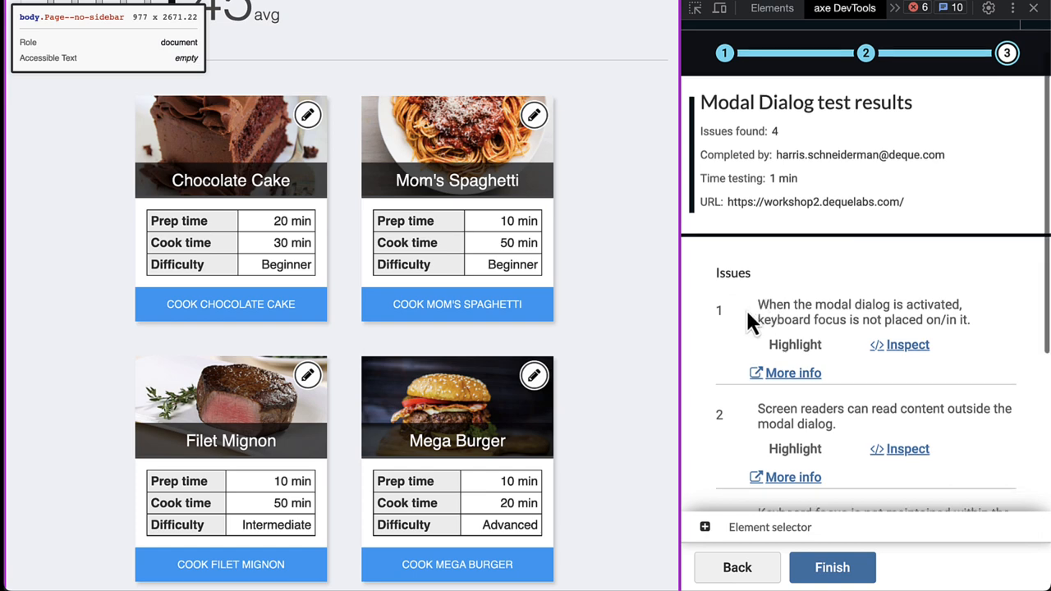
scroll("down", 3)
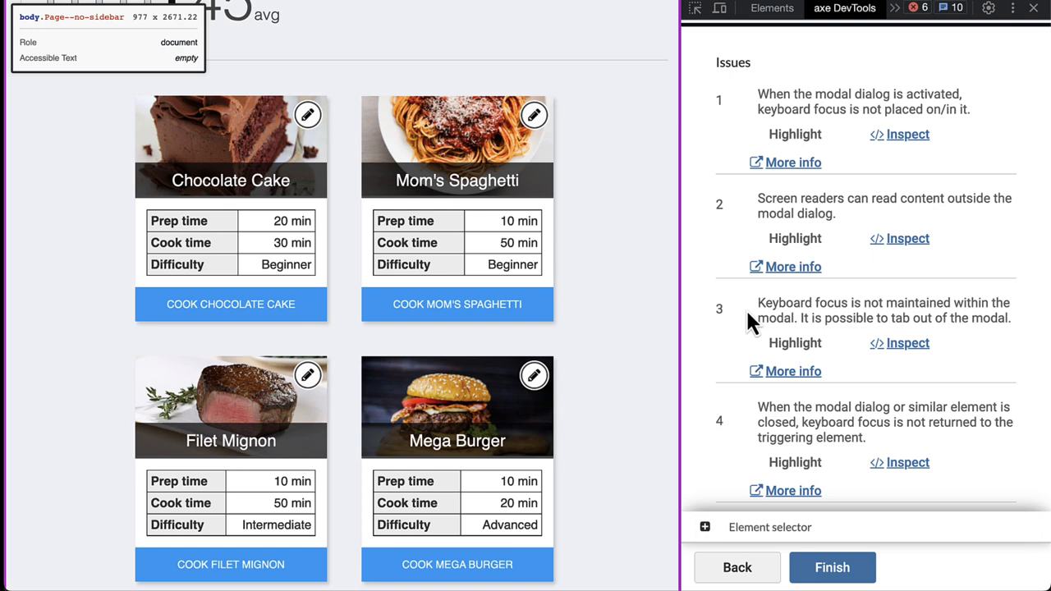
scroll("down", 3)
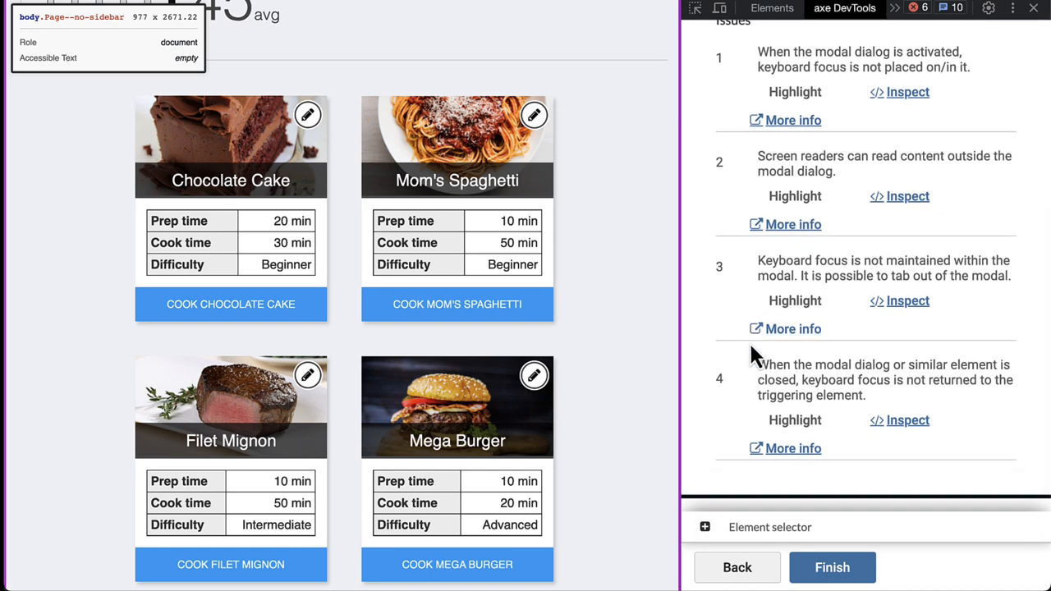
mouse_move(755, 366)
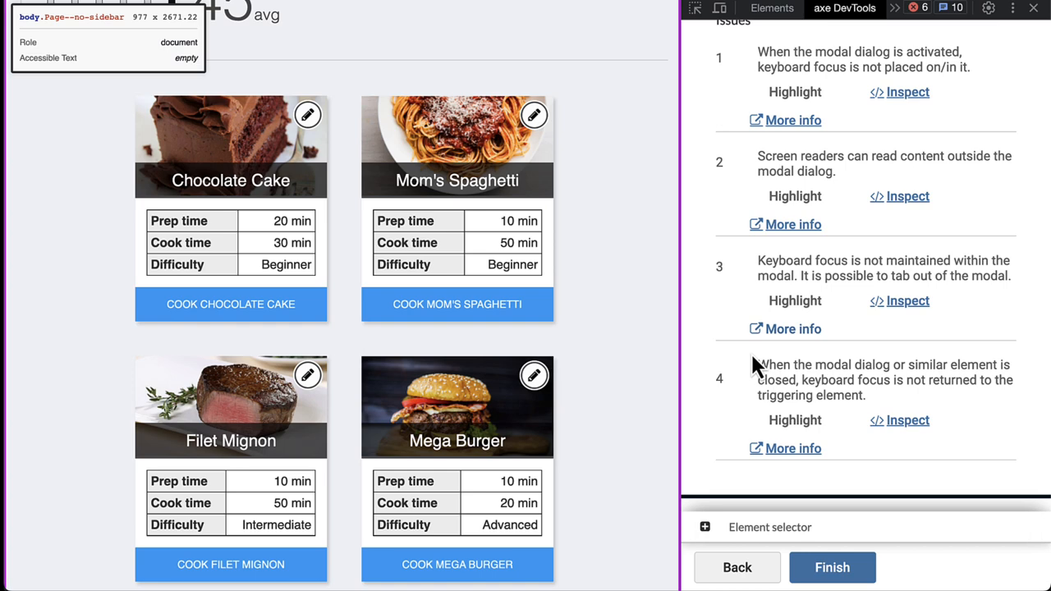
left_click(832, 567)
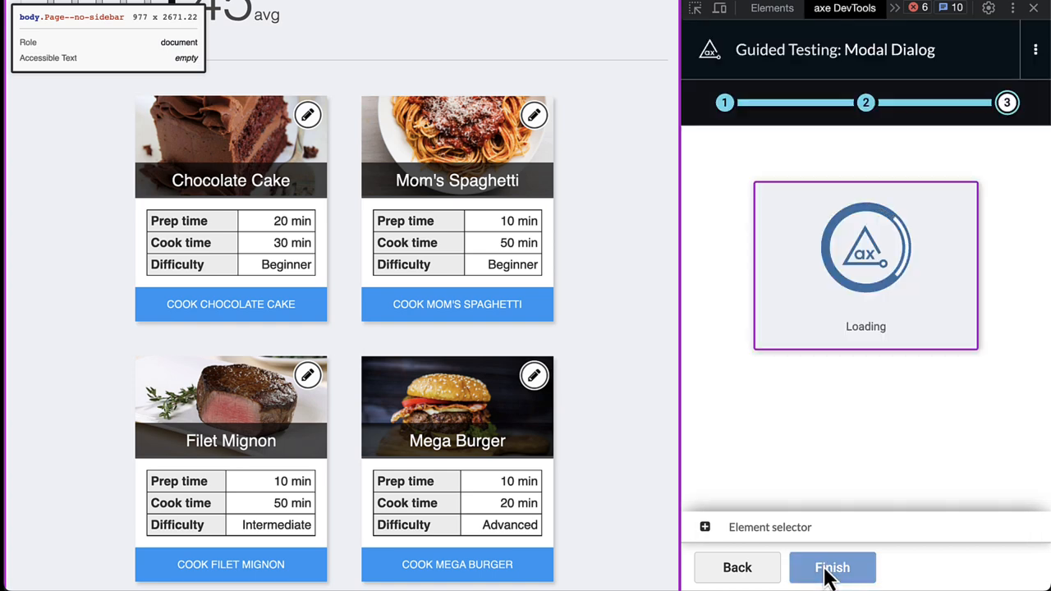
left_click(831, 567)
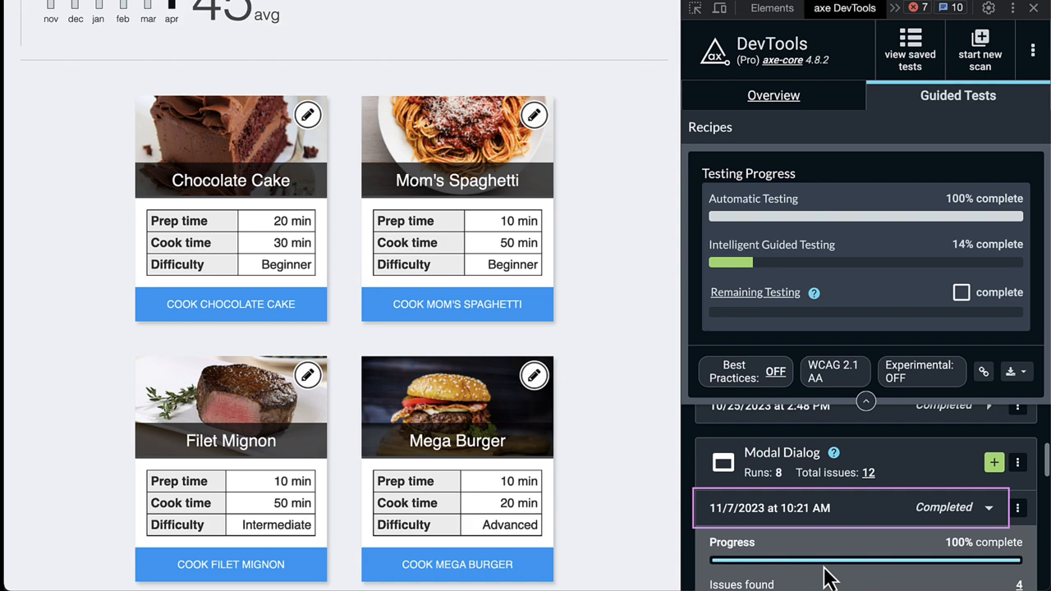